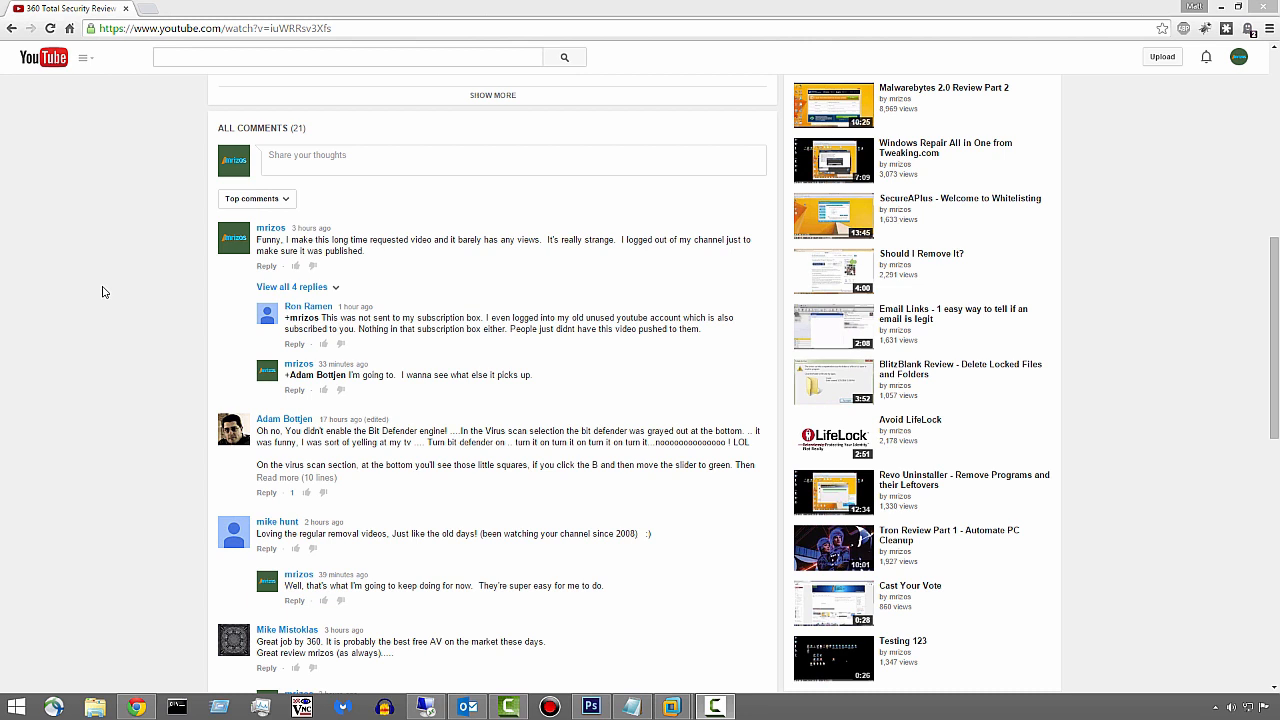
{"action": "mouse_move", "coordinate": [102, 292]}
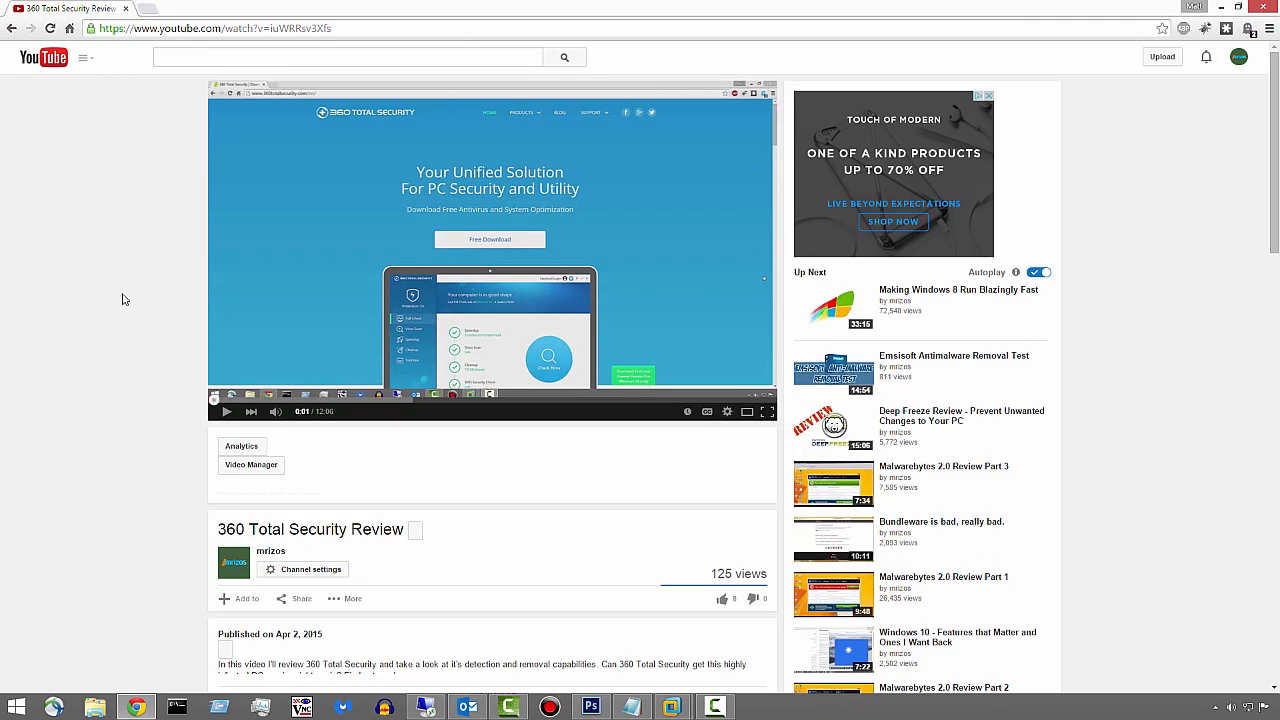
- Scroll the YouTube page to bring the 360 Total Security Review video into view
{"action": "scroll", "scroll_direction": "down", "scroll_amount": 3}
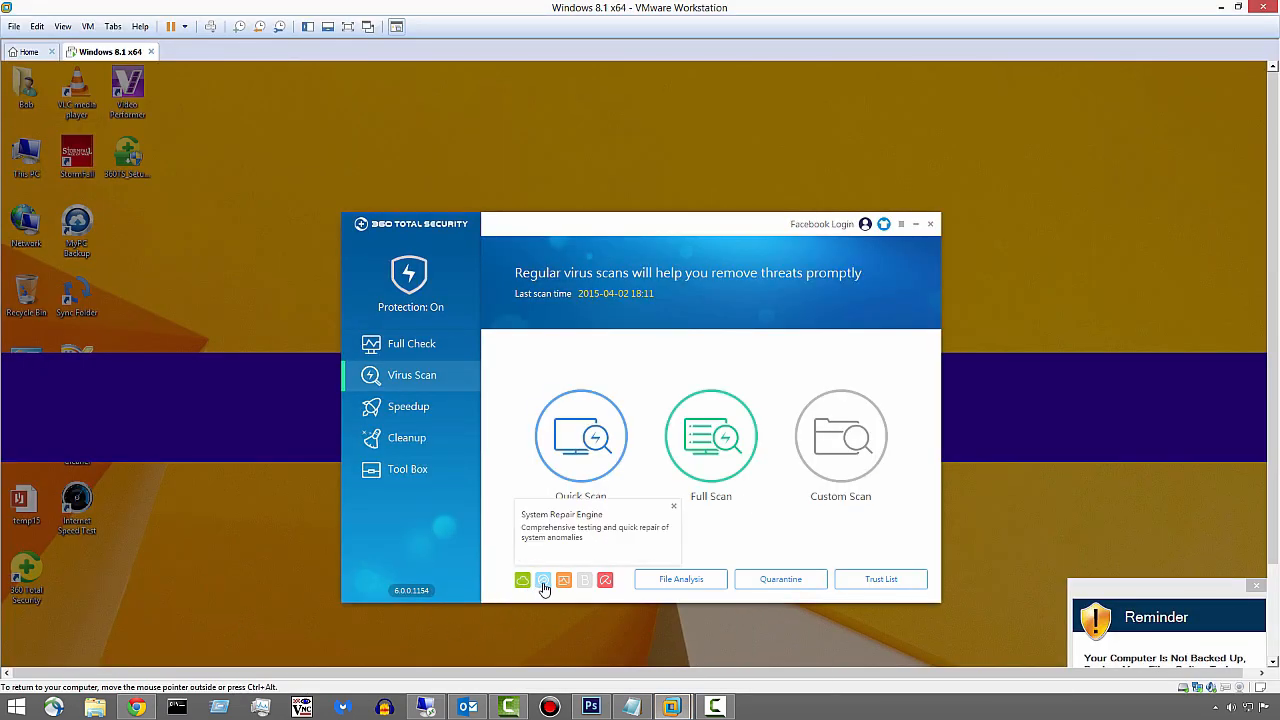
- View the System Repair engine's details and enable the Bitdefender scanning engine
{"action": "left_click", "coordinate": [604, 580]}
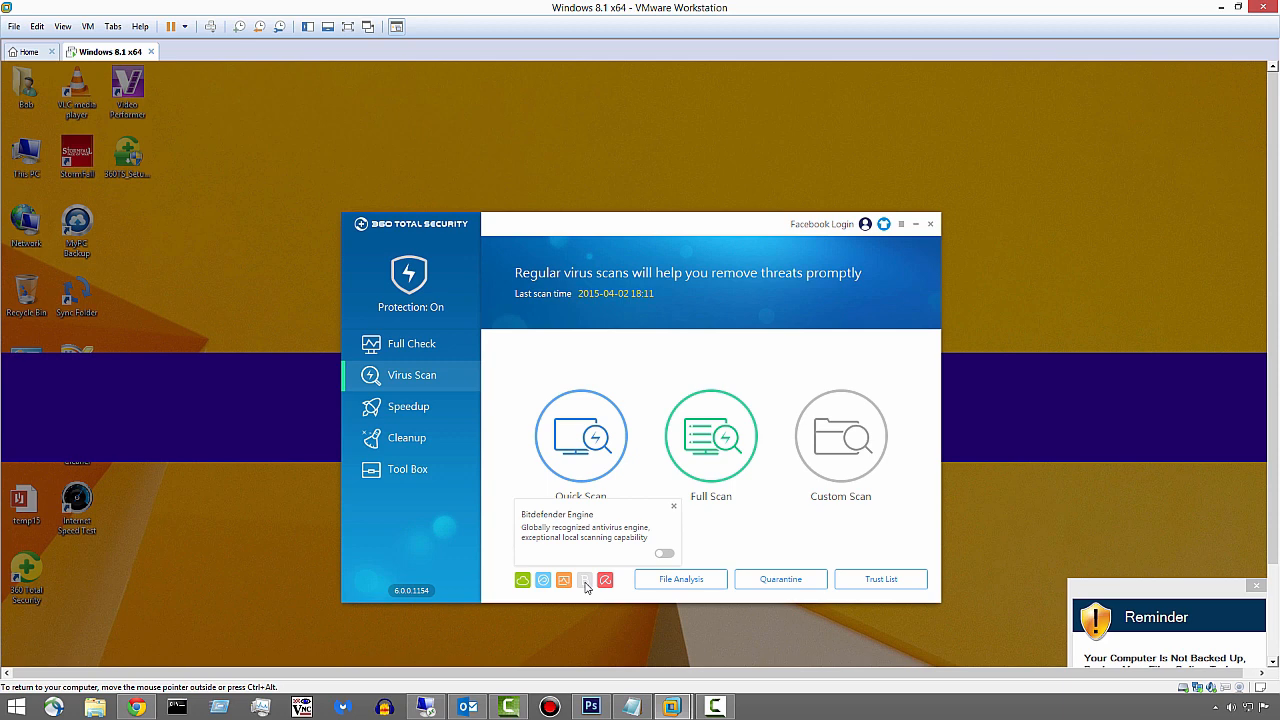
{"action": "mouse_move", "coordinate": [586, 572]}
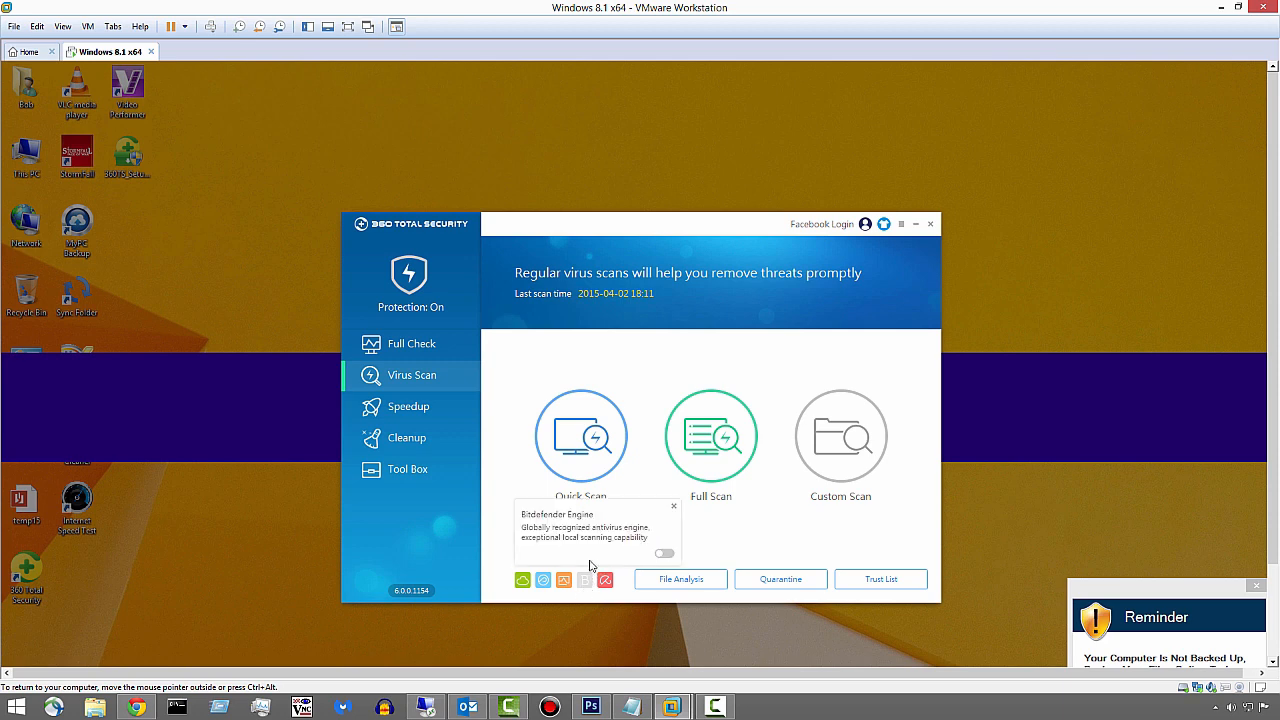
{"action": "left_click", "coordinate": [664, 552]}
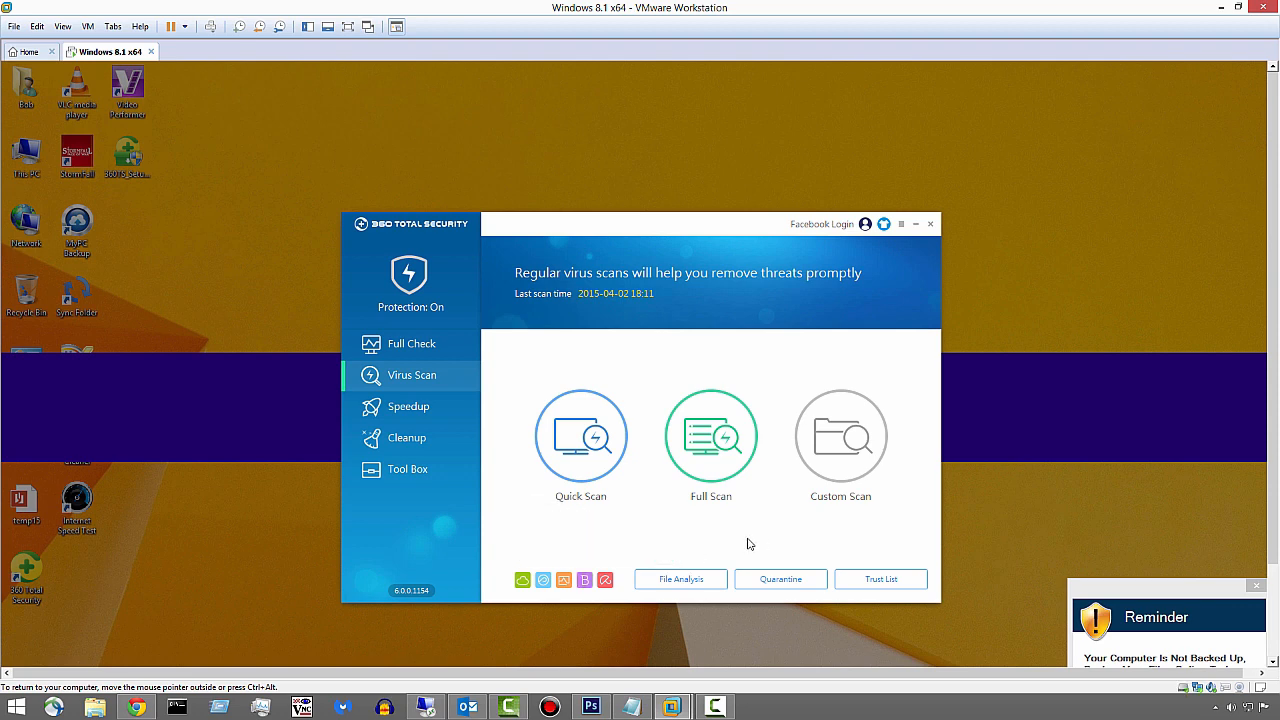
{"action": "mouse_move", "coordinate": [552, 532]}
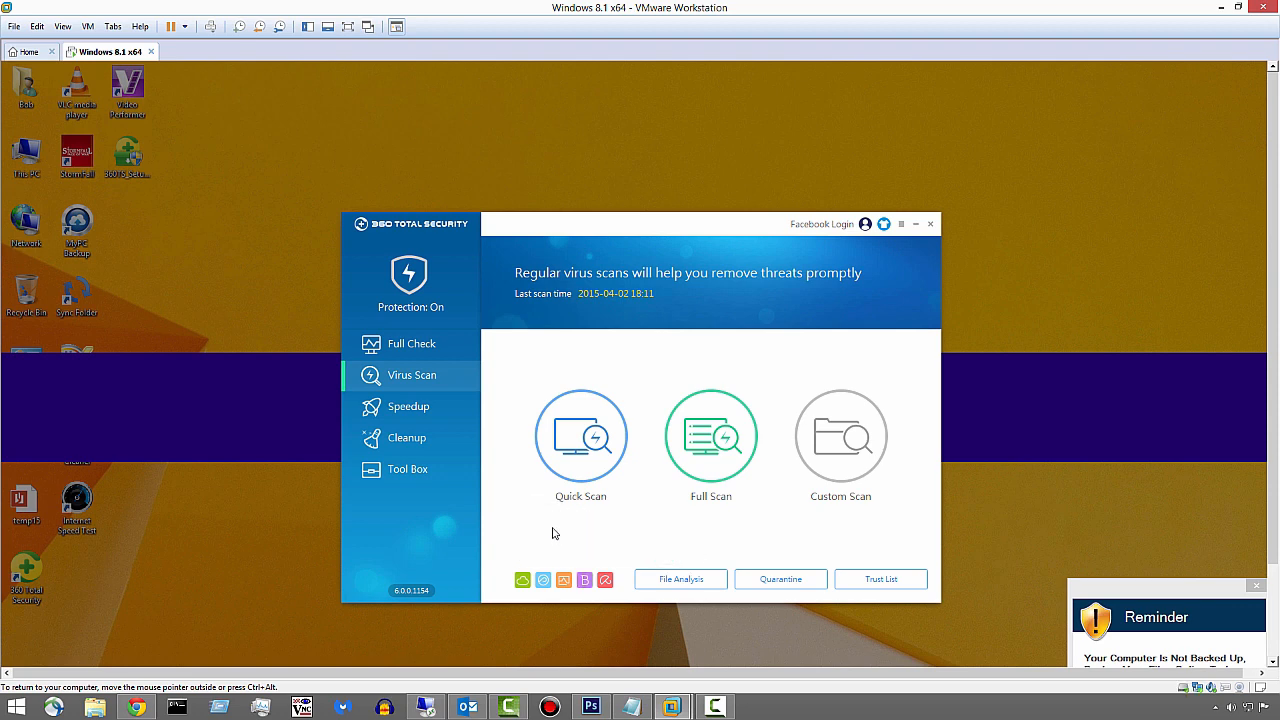
- Tour Full Check, Cleanup and Virus Scan in the sidebar, ending back on Full Check
{"action": "left_click", "coordinate": [408, 344]}
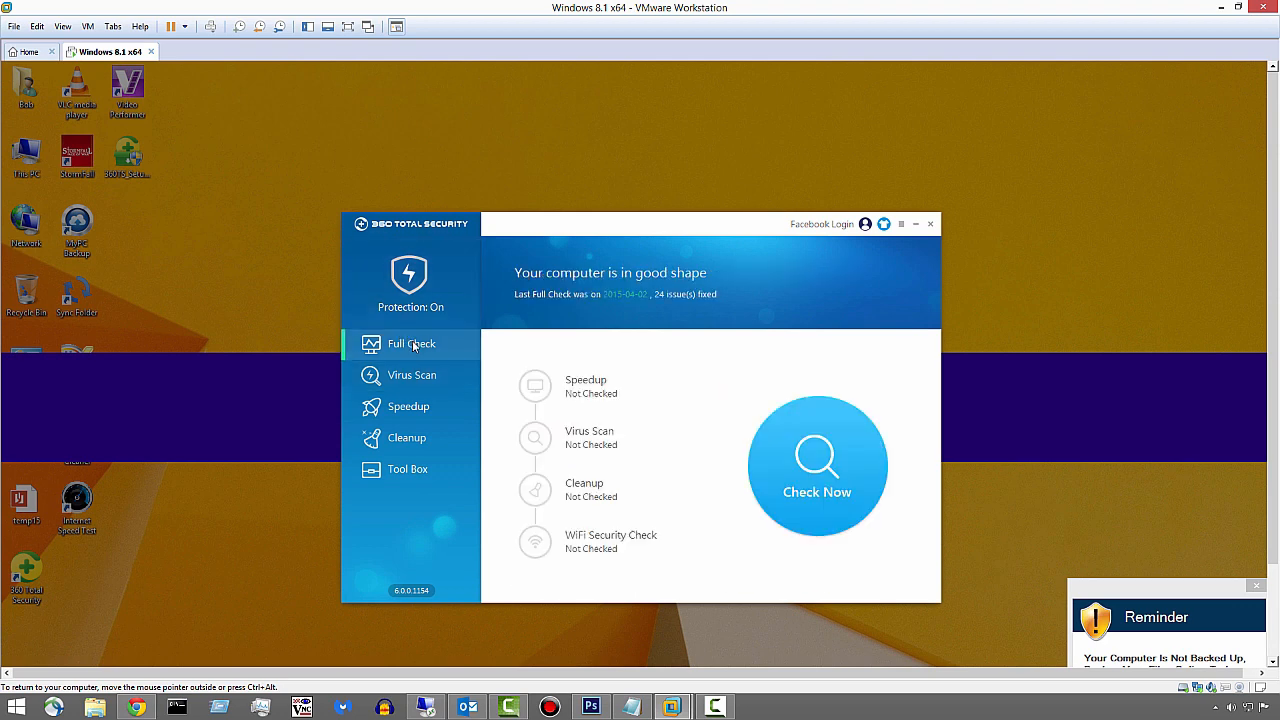
{"action": "mouse_move", "coordinate": [412, 470]}
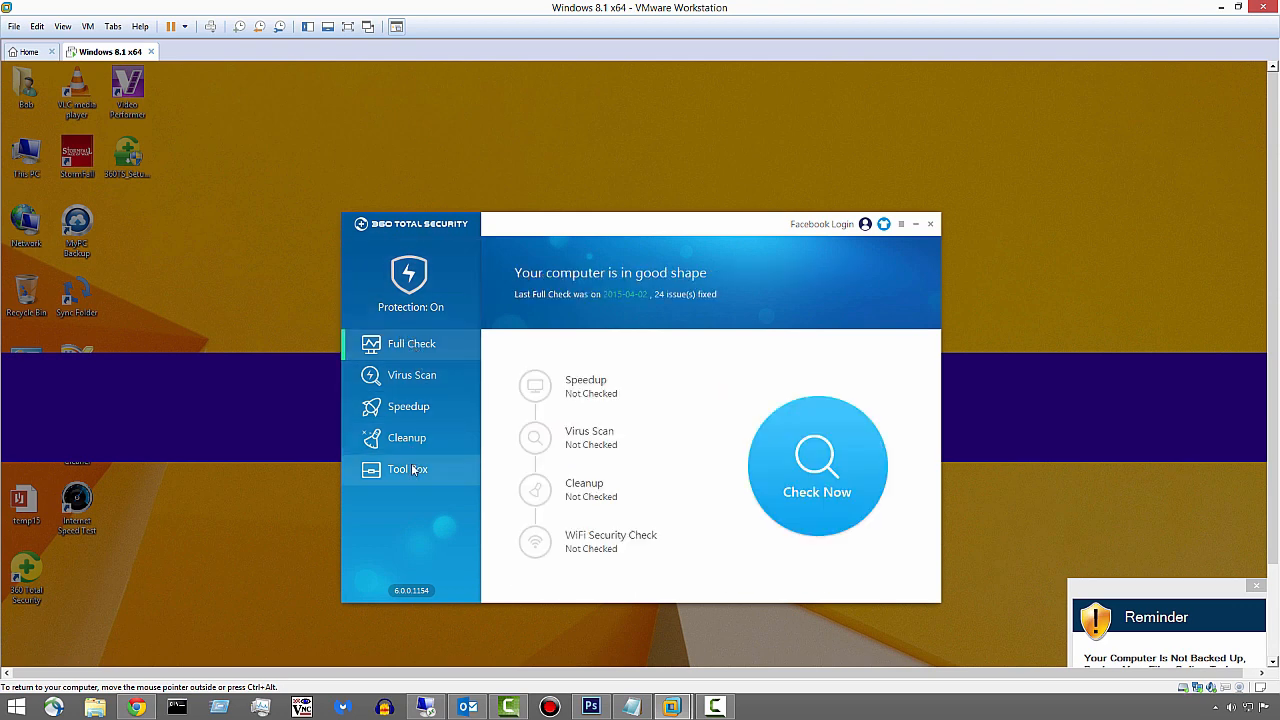
{"action": "left_click", "coordinate": [408, 468]}
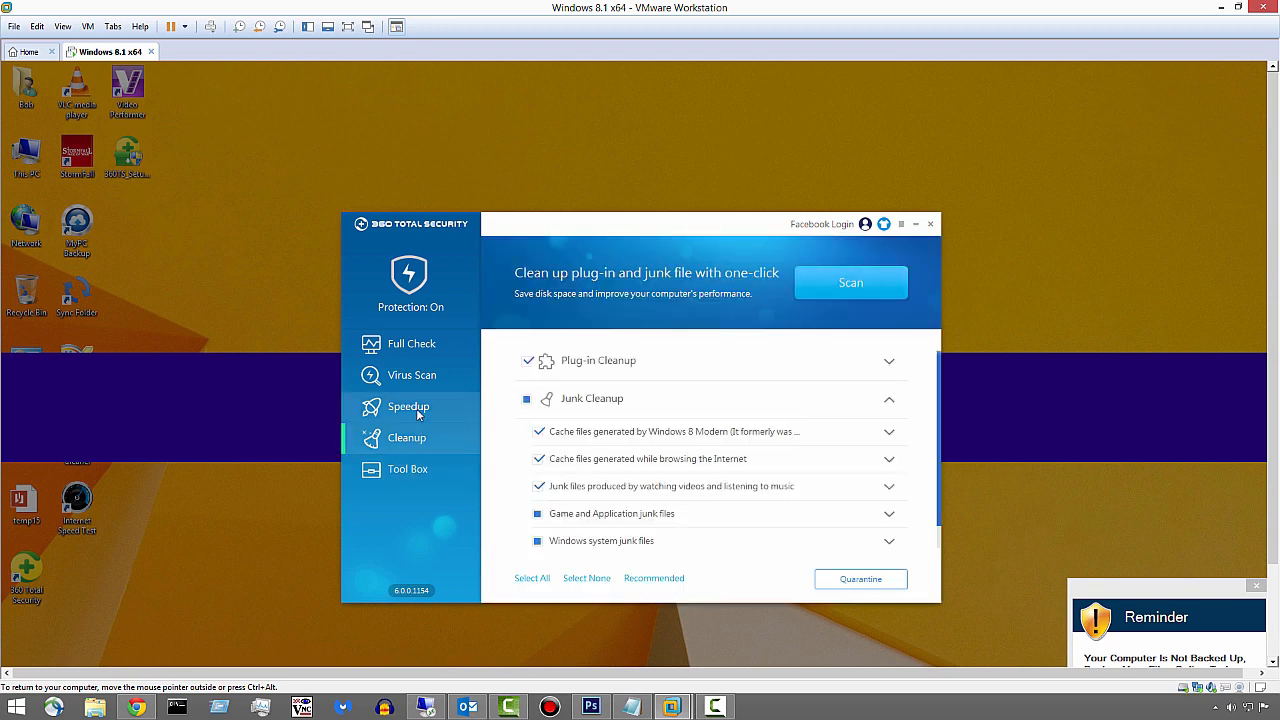
{"action": "left_click", "coordinate": [412, 376]}
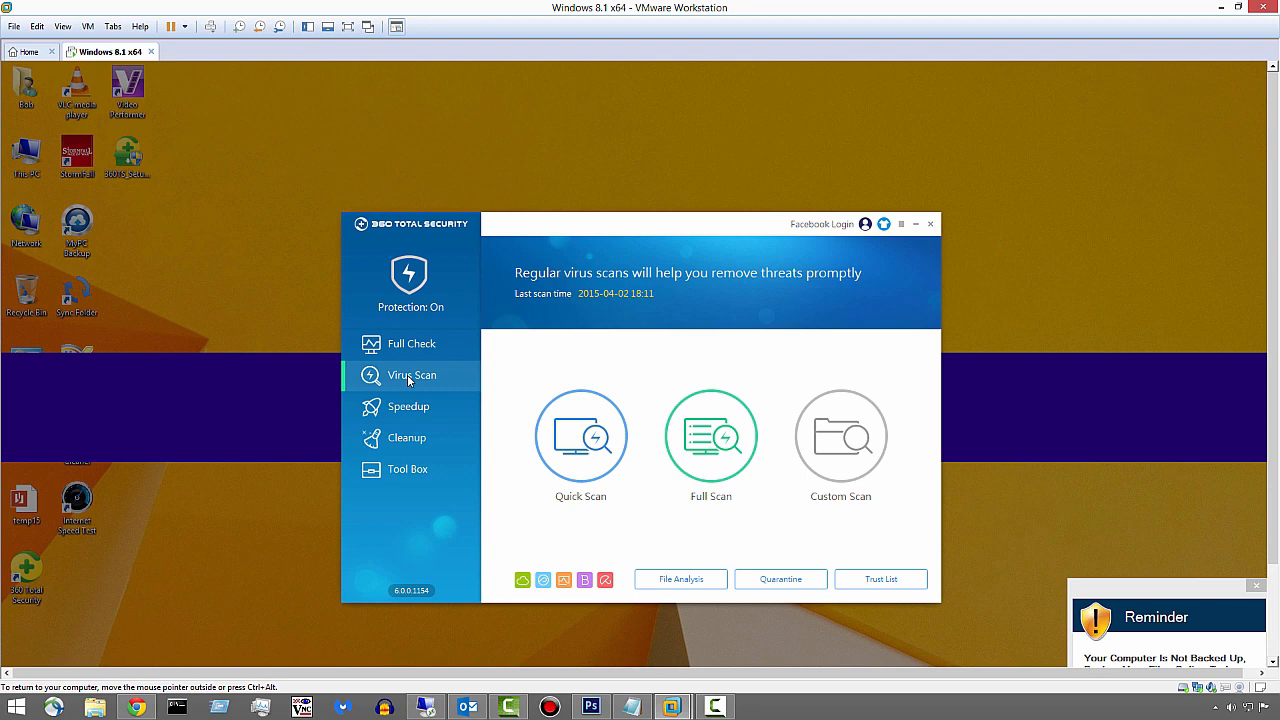
{"action": "mouse_move", "coordinate": [408, 344]}
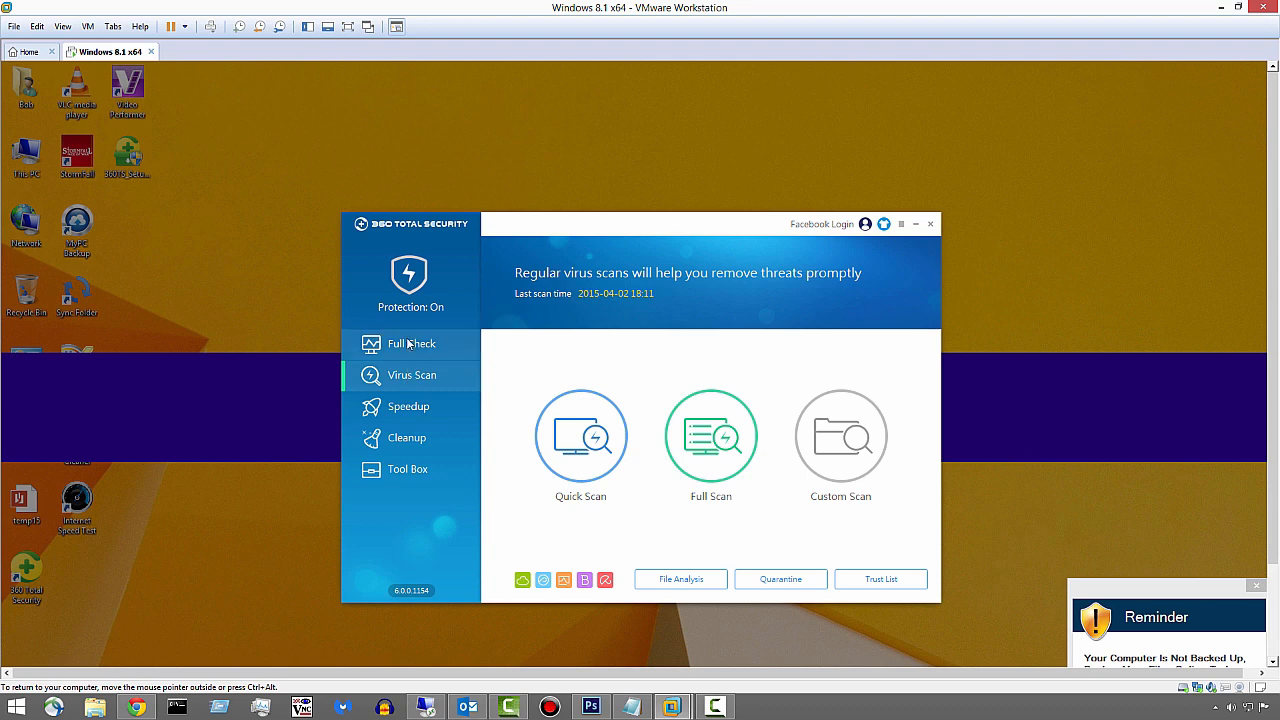
{"action": "left_click", "coordinate": [412, 344]}
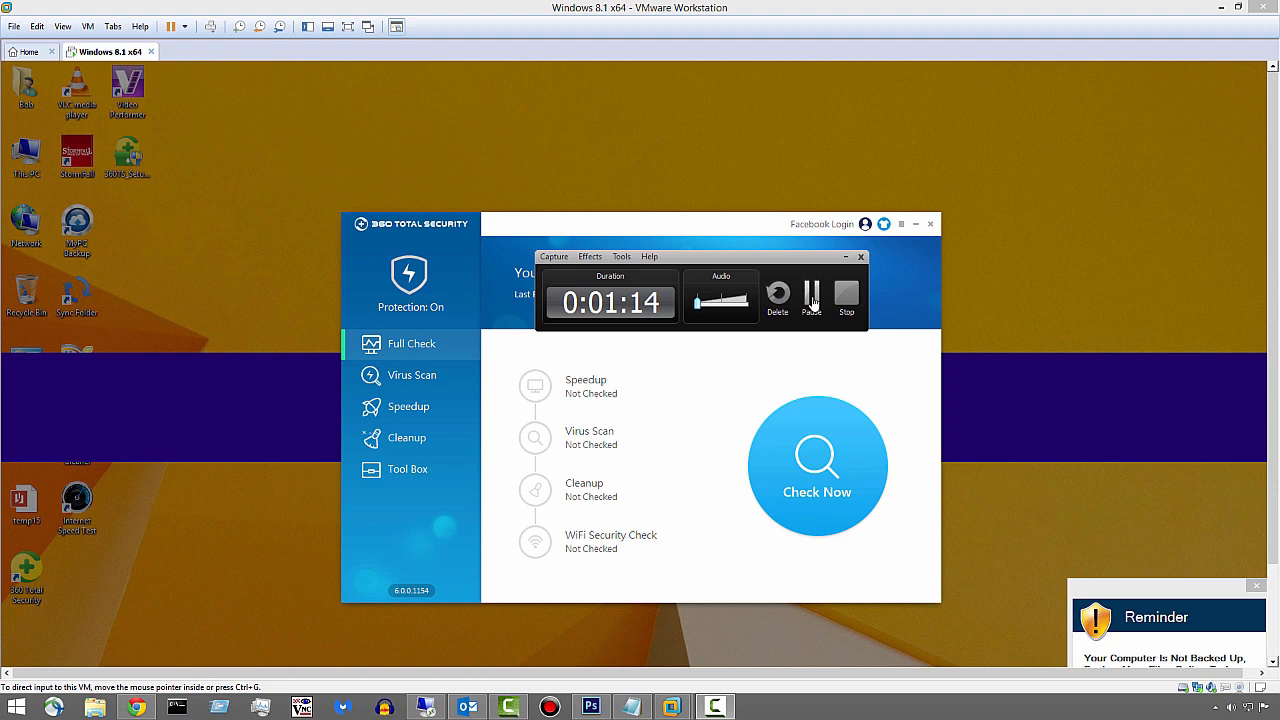
- Accept the upgrade to version 8.2.0.1027 and let the download and database update run
{"action": "left_click", "coordinate": [412, 374]}
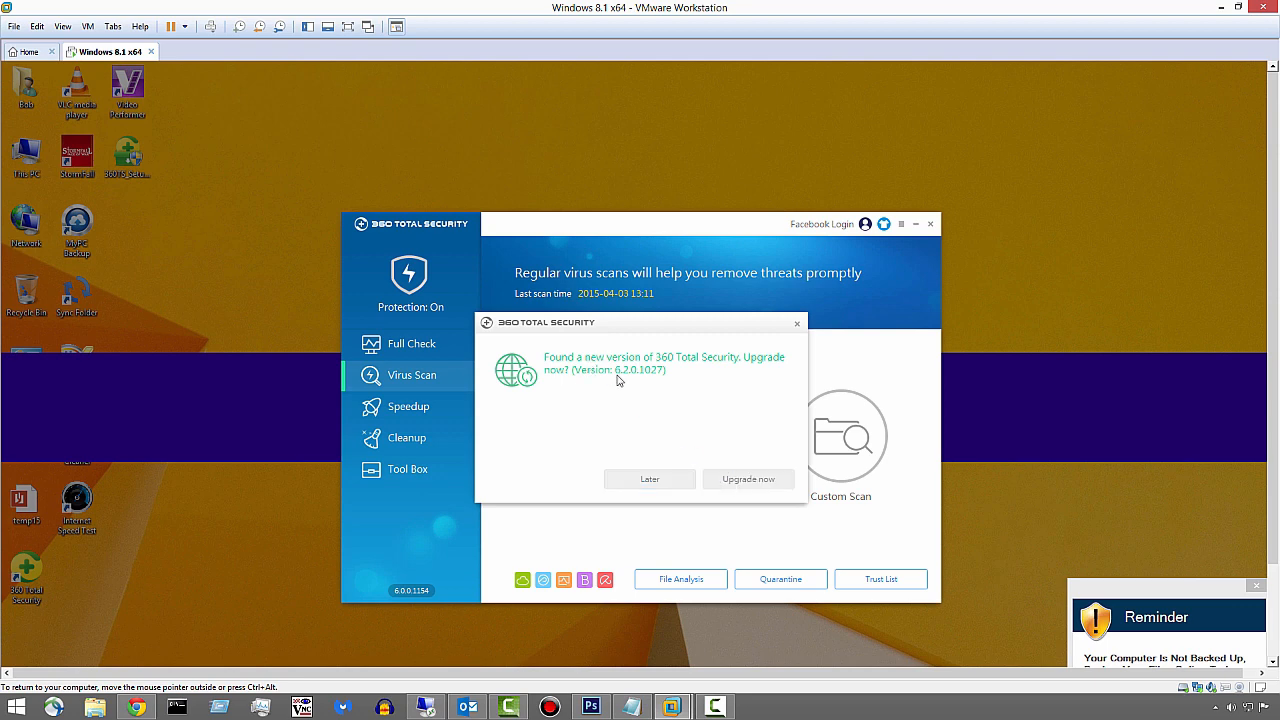
{"action": "left_click", "coordinate": [748, 480]}
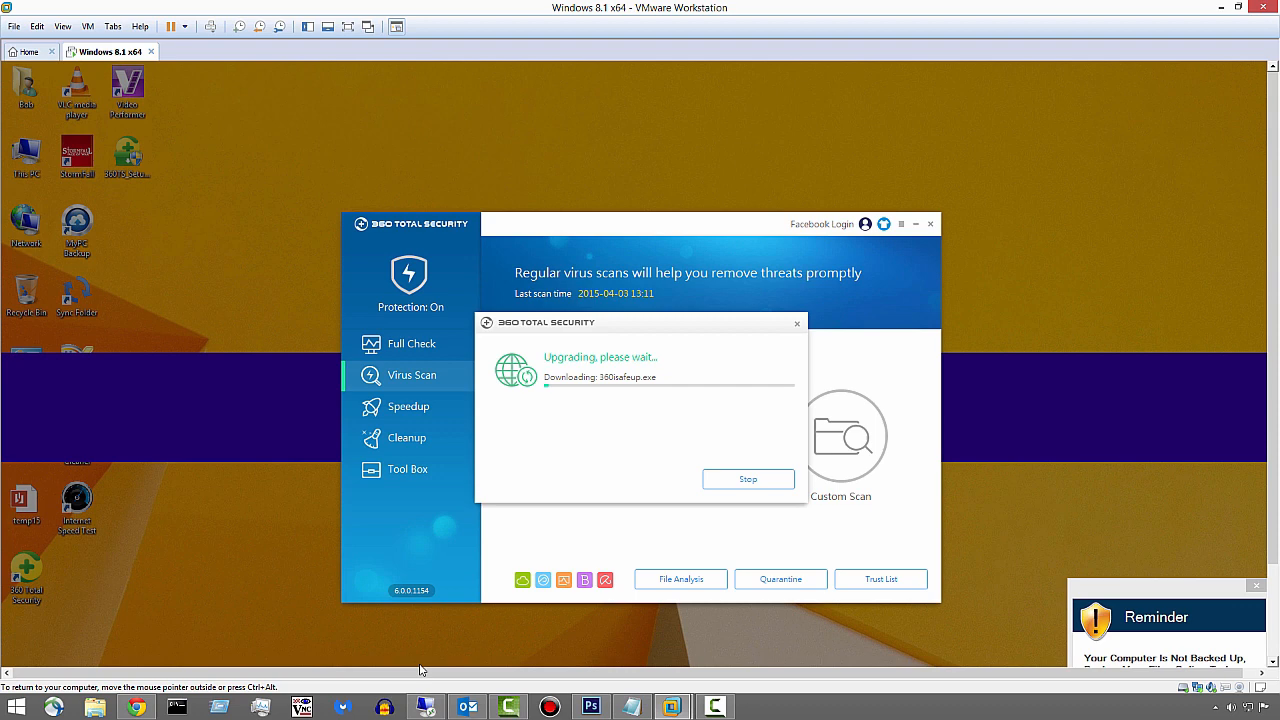
{"action": "mouse_move", "coordinate": [434, 552]}
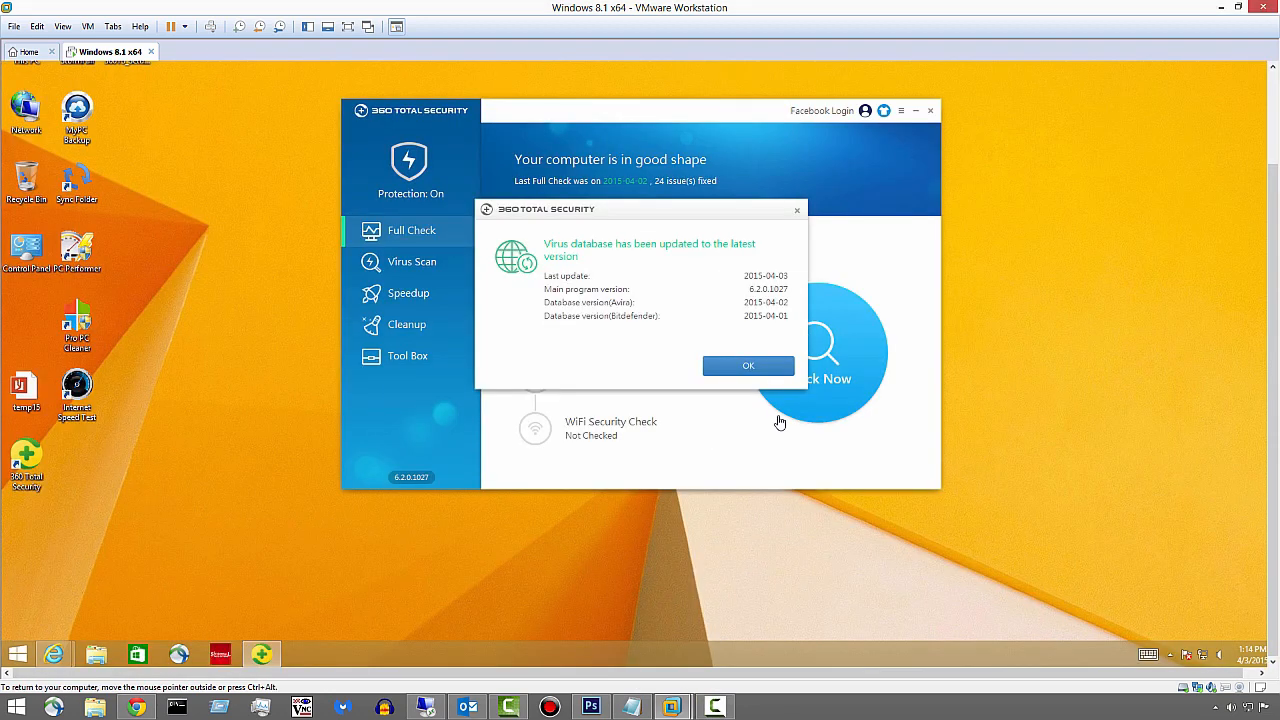
{"action": "mouse_move", "coordinate": [608, 216]}
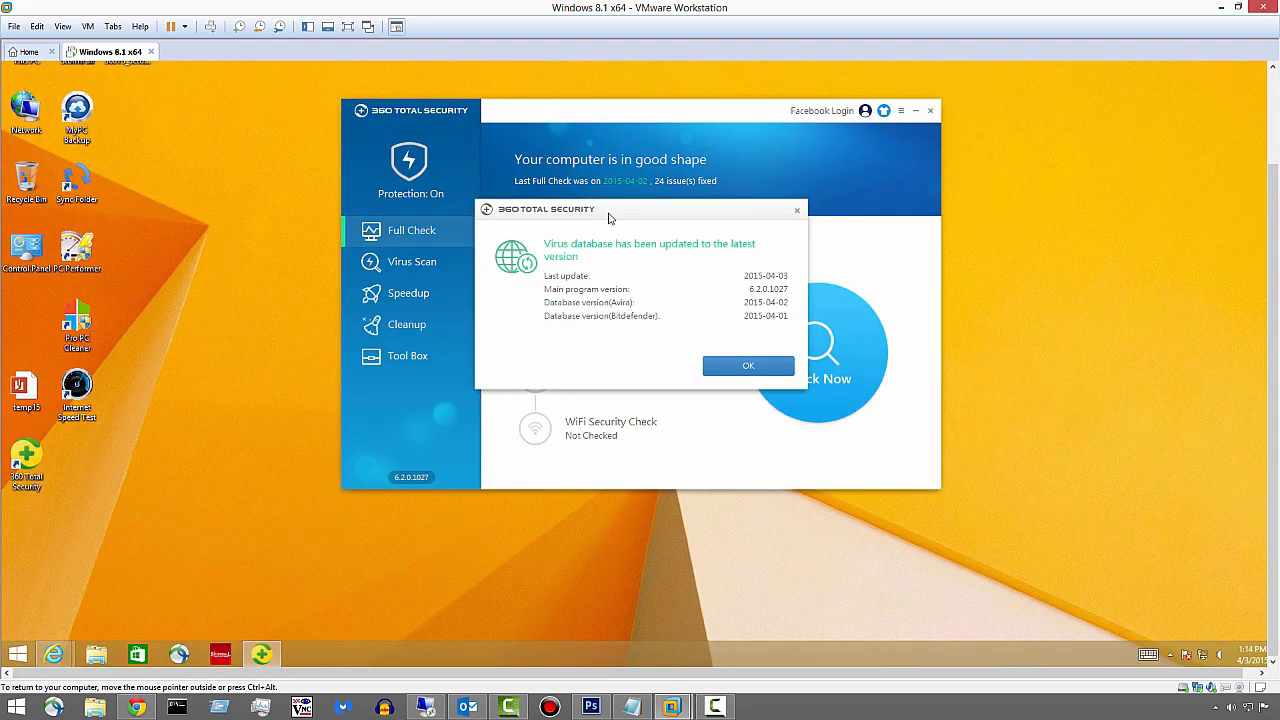
{"action": "mouse_move", "coordinate": [656, 260]}
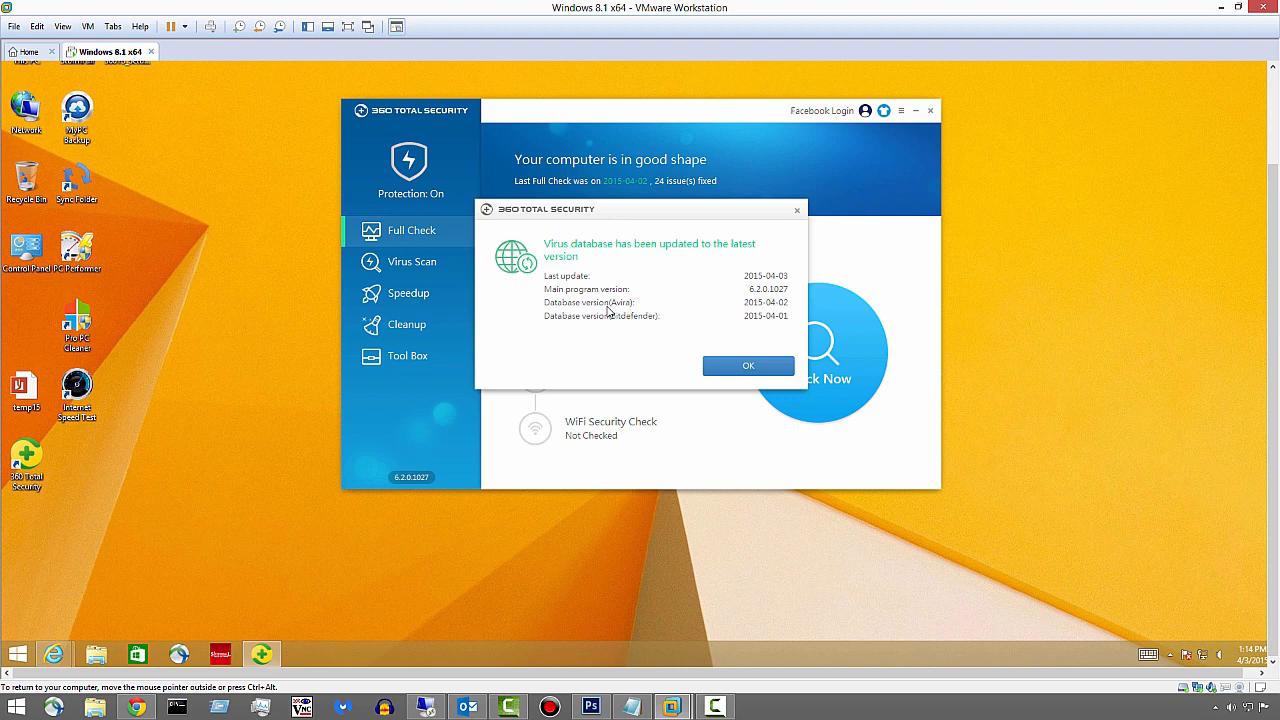
{"action": "mouse_move", "coordinate": [640, 322]}
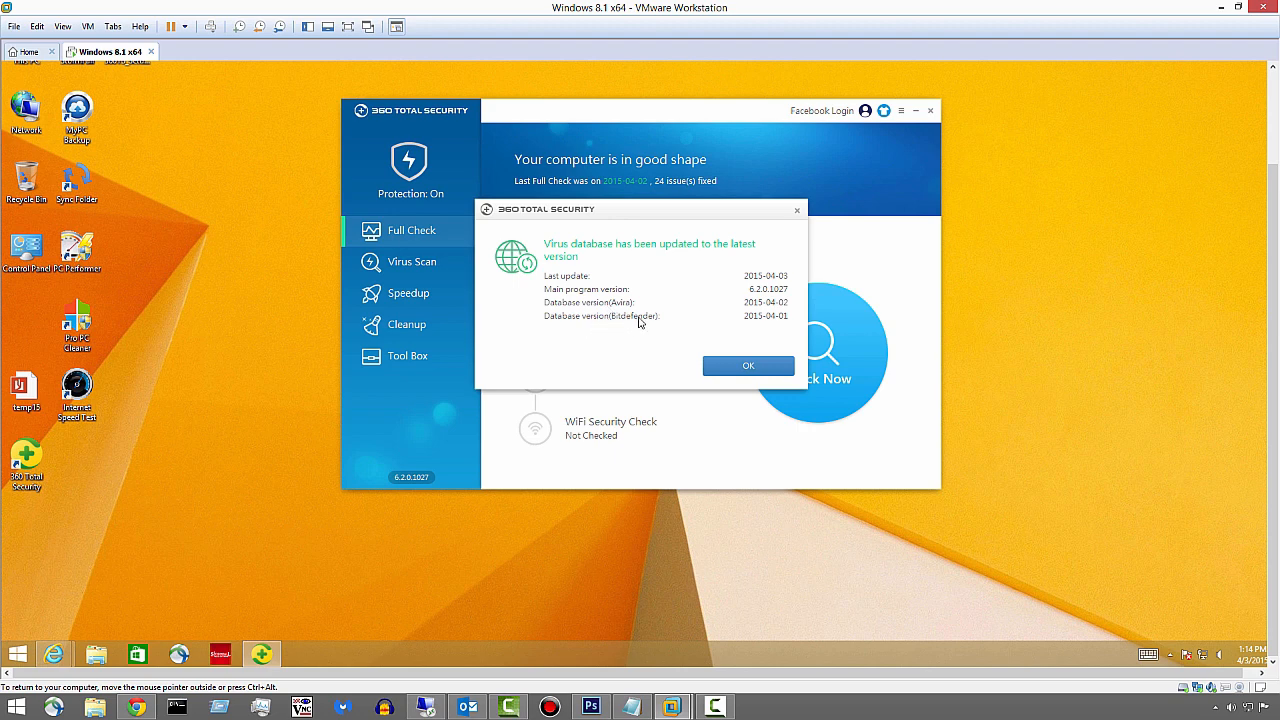
{"action": "mouse_move", "coordinate": [764, 324]}
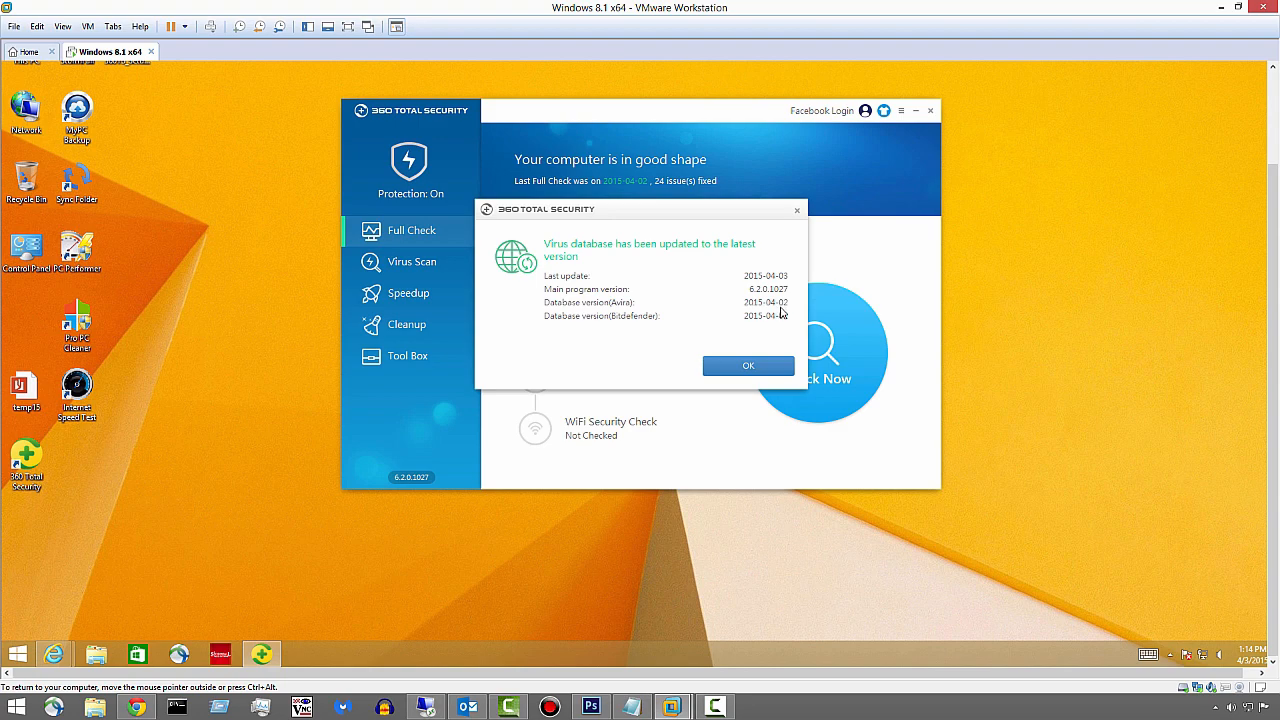
{"action": "mouse_move", "coordinate": [656, 272]}
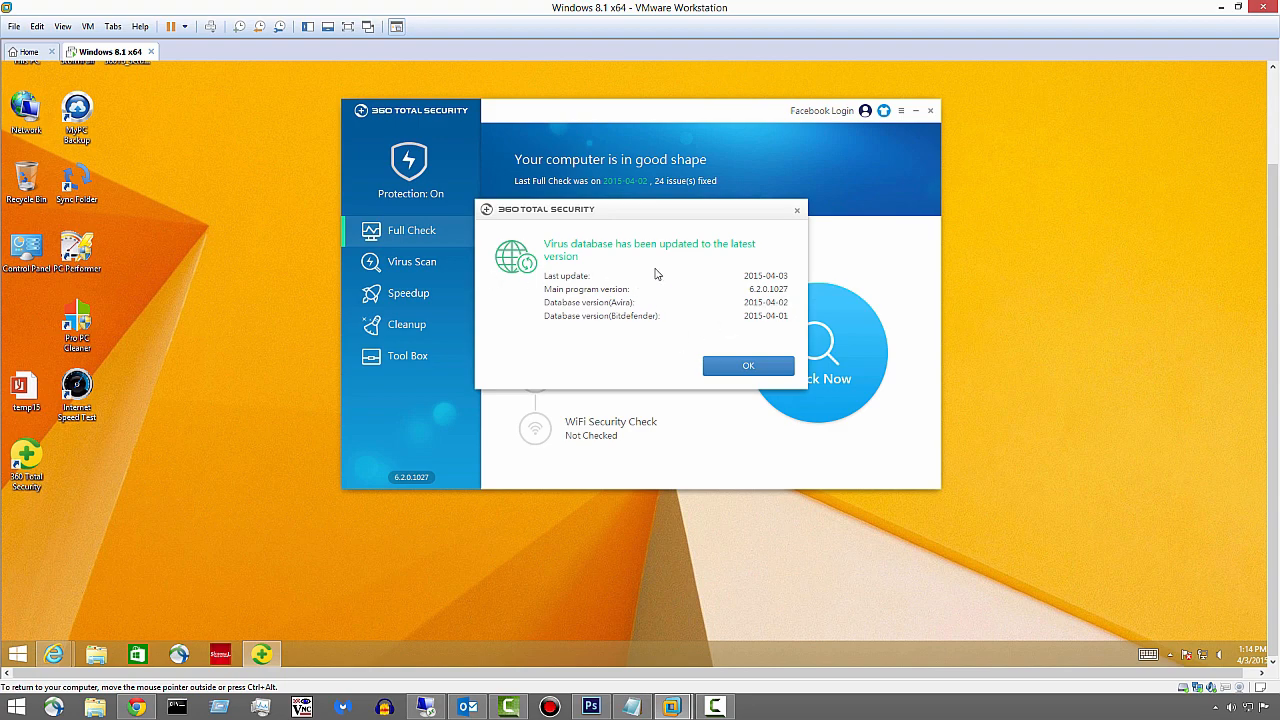
- Dismiss the update summary and start a Full Scan from the Virus Scan section
{"action": "left_click", "coordinate": [748, 364]}
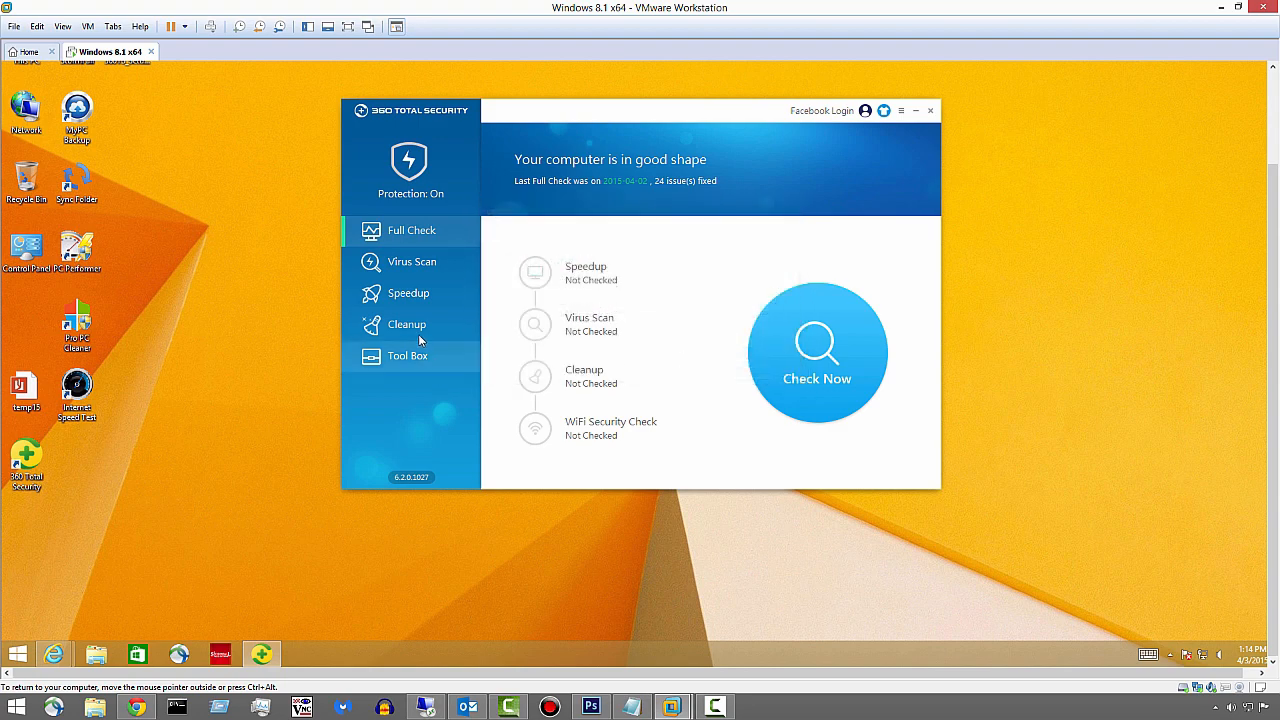
{"action": "left_click", "coordinate": [412, 260]}
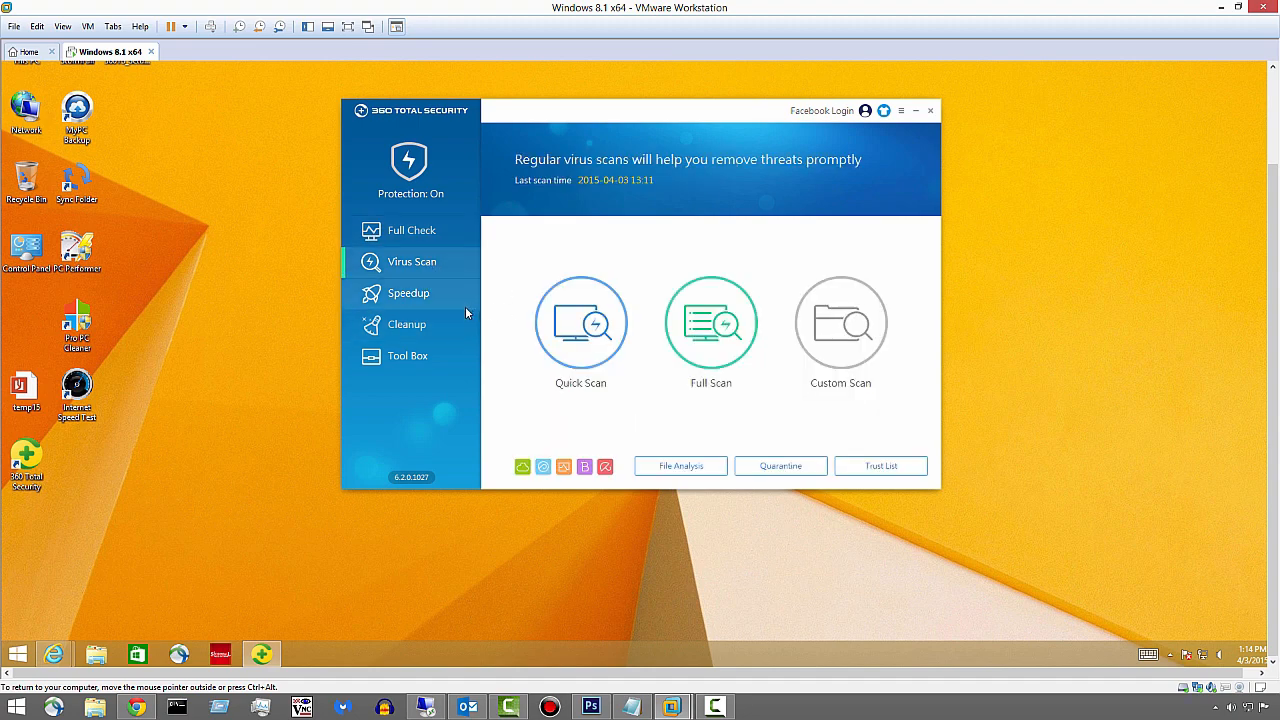
{"action": "mouse_move", "coordinate": [712, 322]}
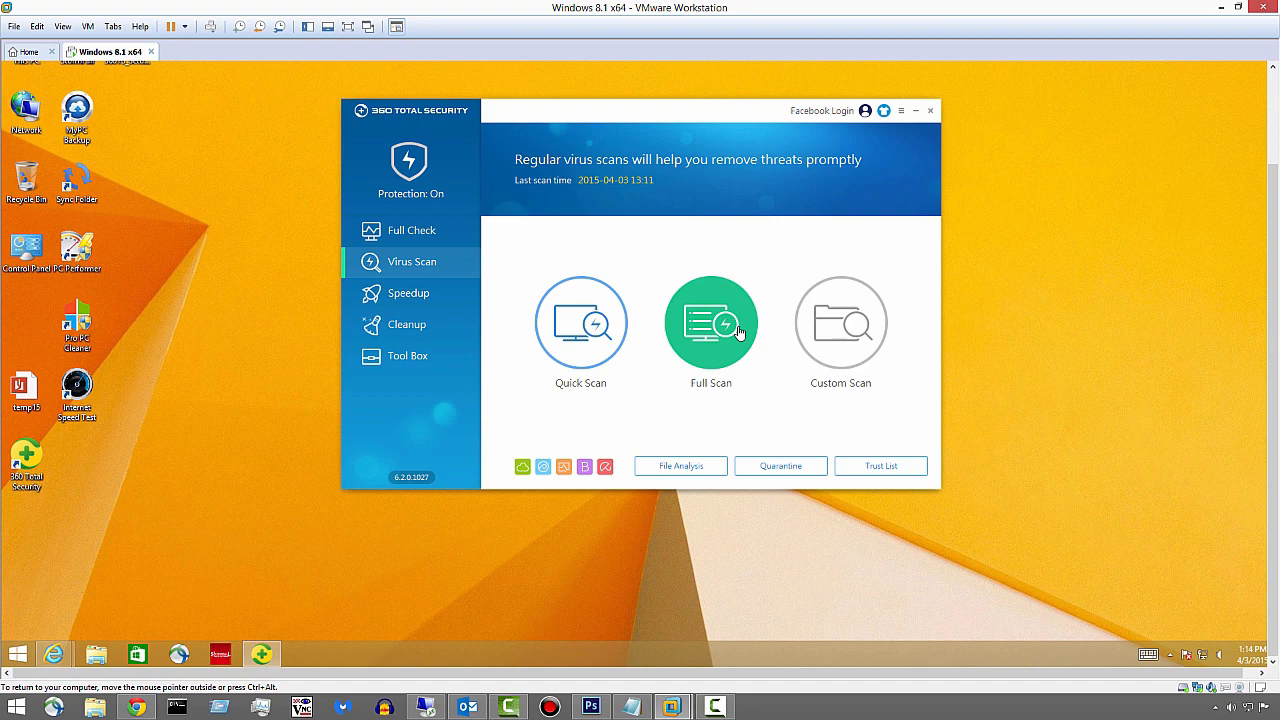
{"action": "left_click", "coordinate": [710, 322]}
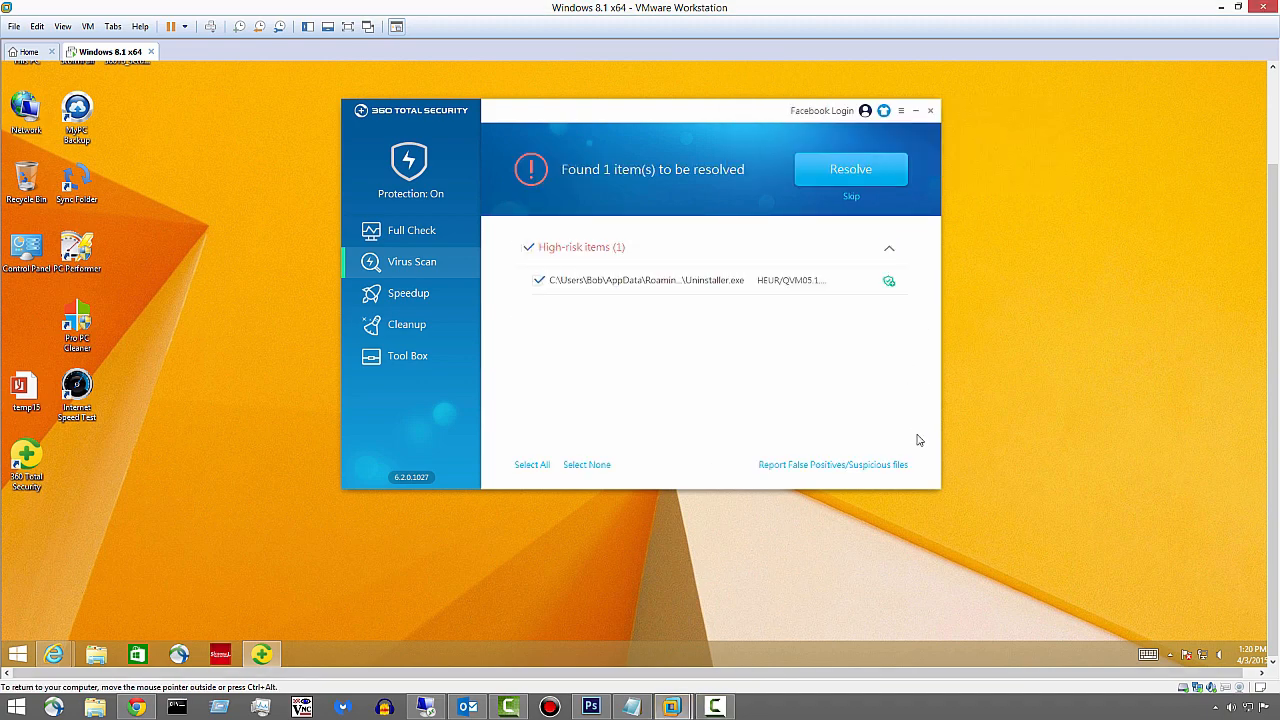
{"action": "mouse_move", "coordinate": [934, 466]}
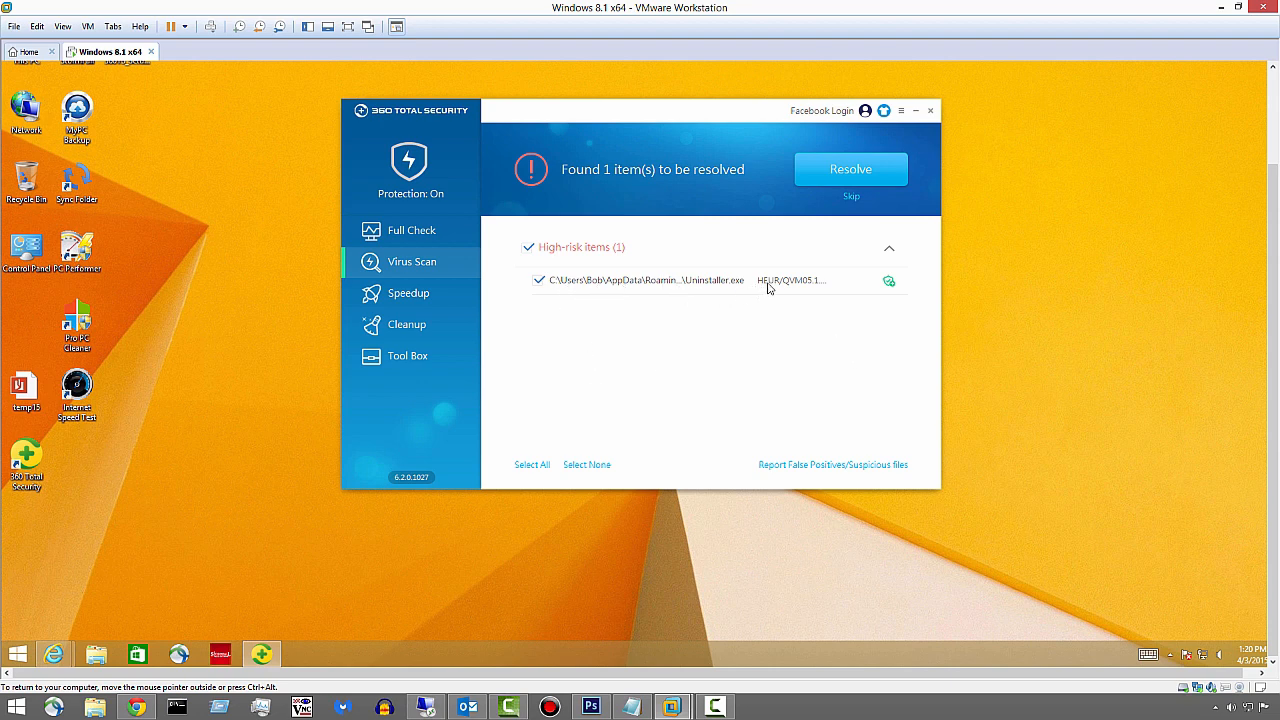
- Resolve the high-risk uninstaller item in AppData flagged by the scan
{"action": "left_click", "coordinate": [850, 168]}
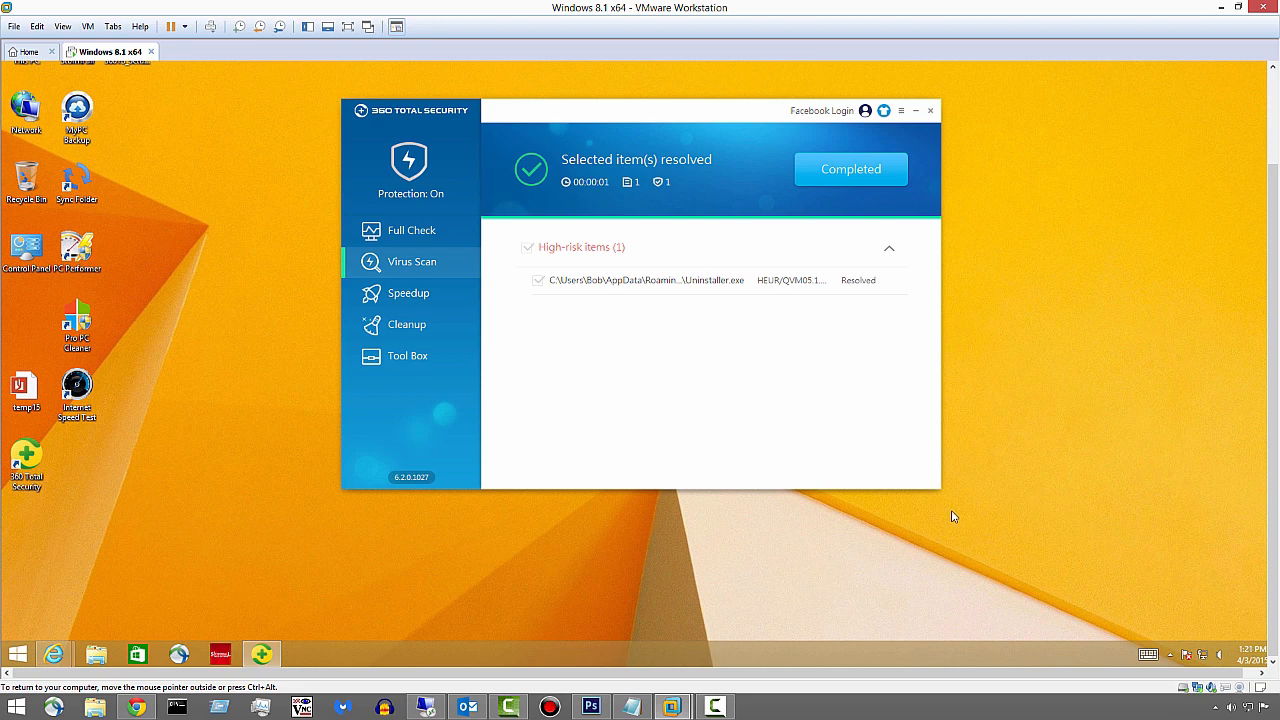
{"action": "mouse_move", "coordinate": [948, 508]}
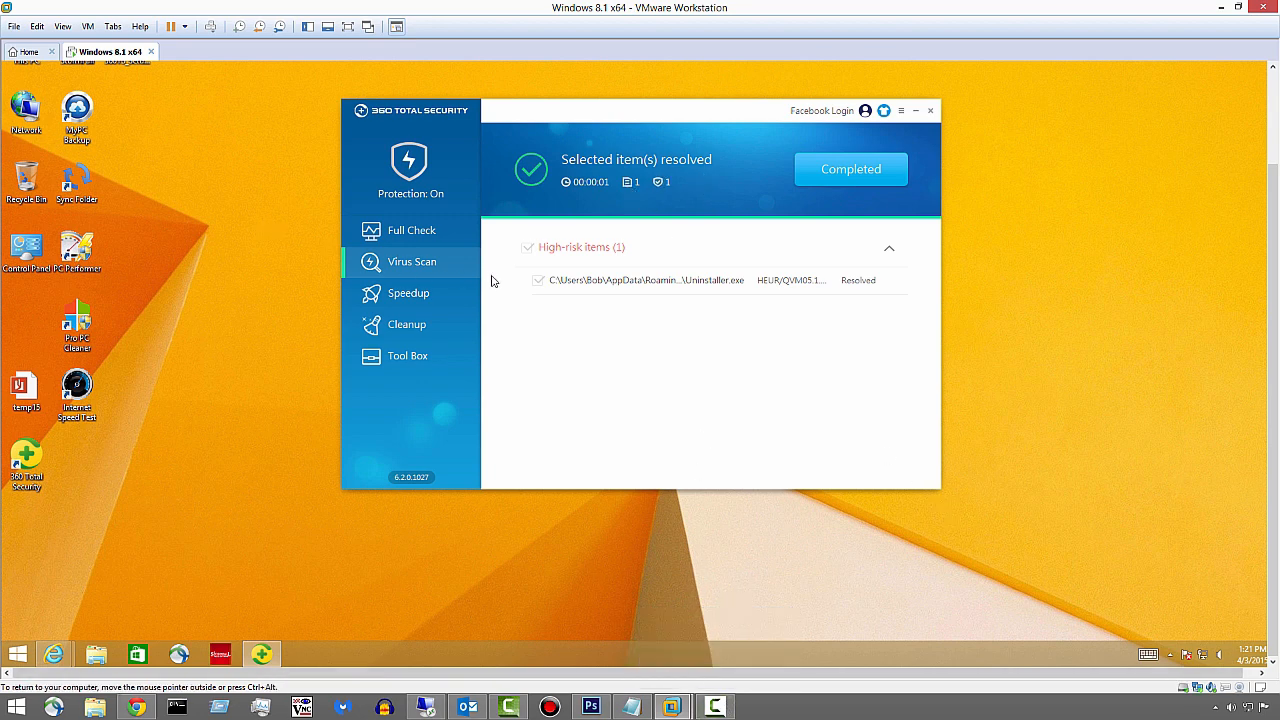
{"action": "mouse_move", "coordinate": [752, 374]}
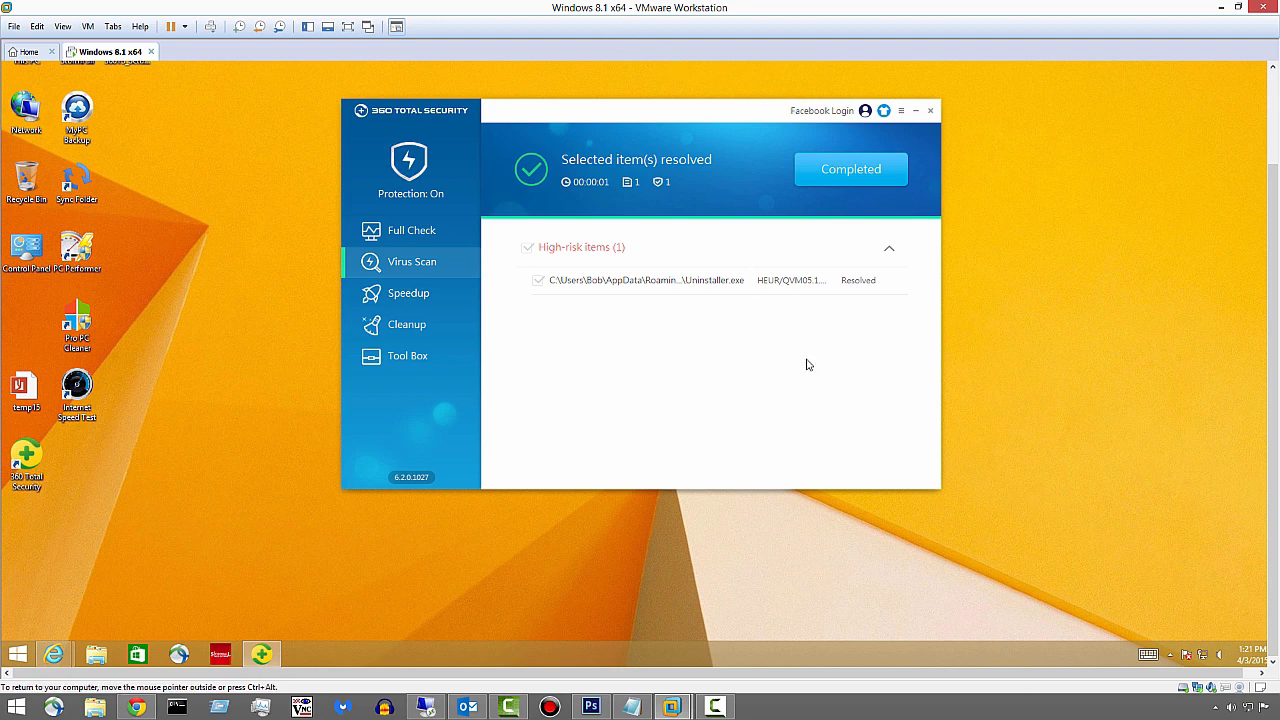
{"action": "mouse_move", "coordinate": [790, 428]}
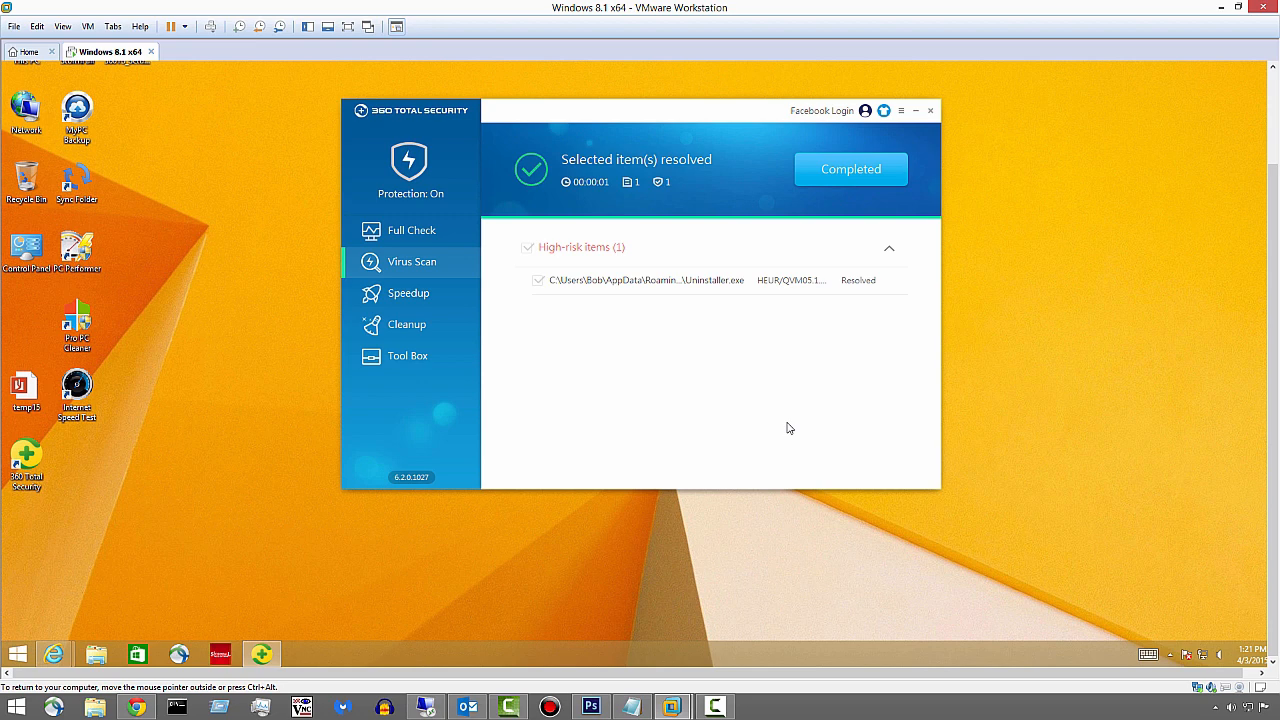
{"action": "mouse_move", "coordinate": [792, 436]}
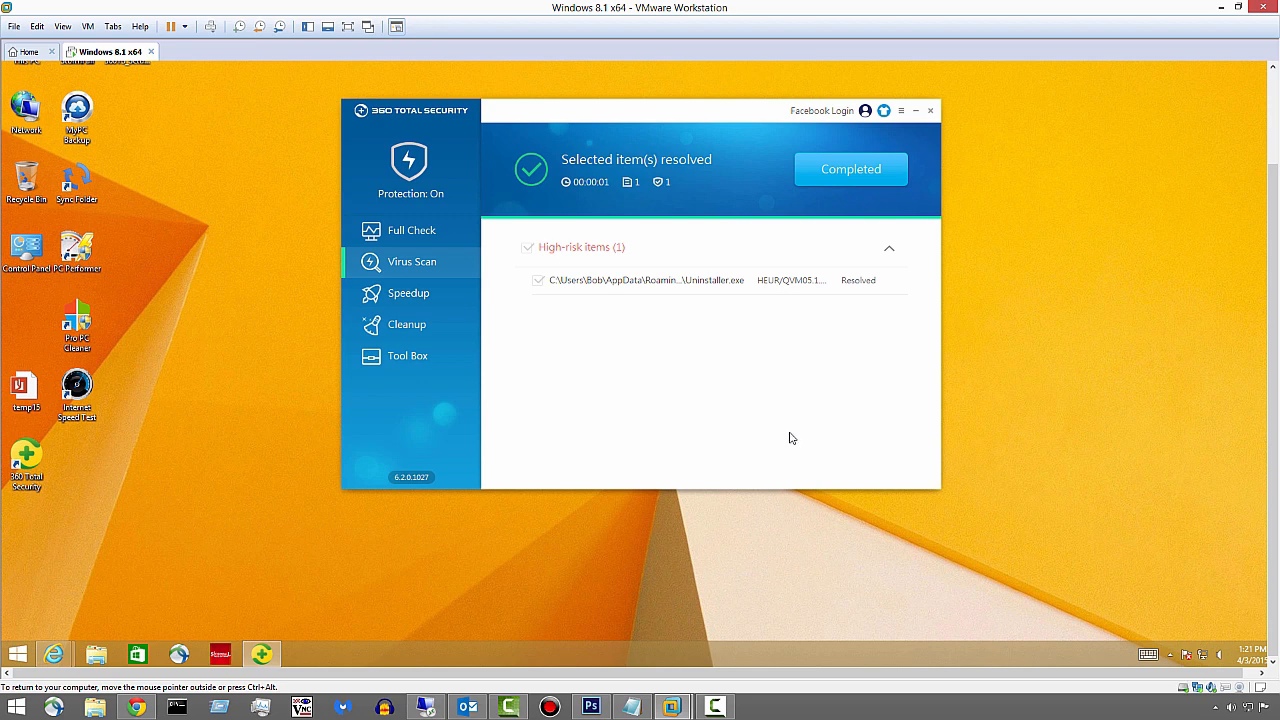
{"action": "mouse_move", "coordinate": [808, 438]}
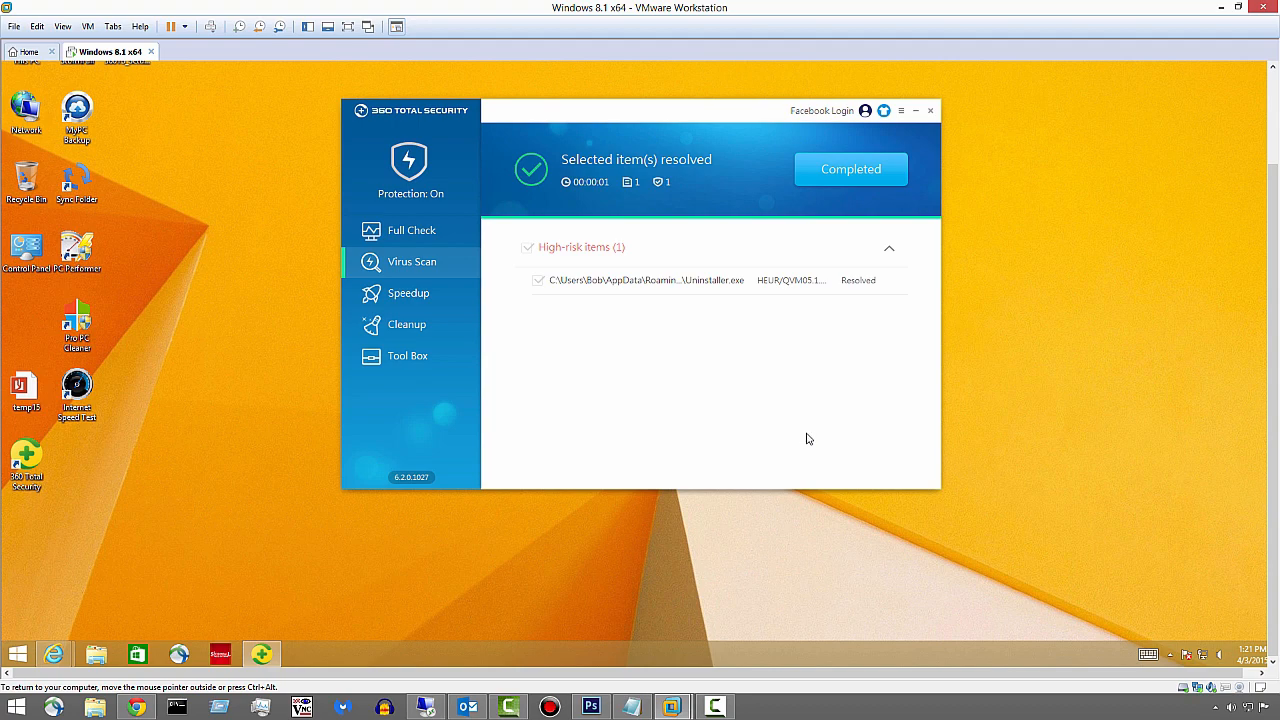